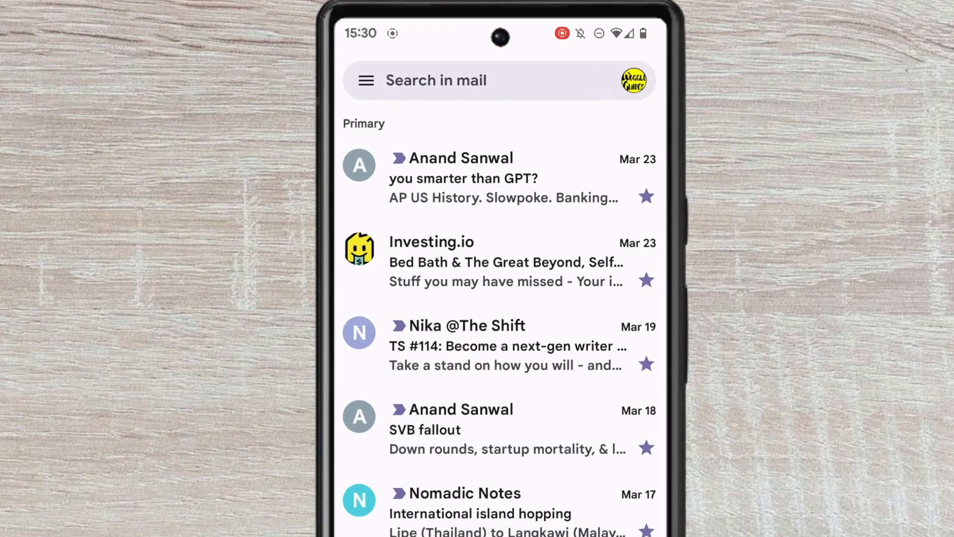
- Browse the Social category emails in the Gmail app, then bring up google.com in Chrome
left_click(365, 80)
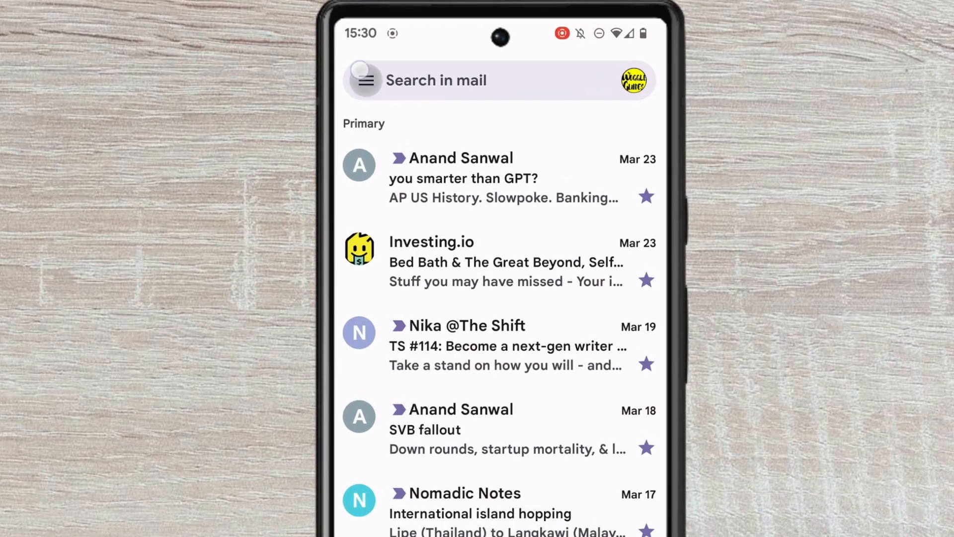
left_click(366, 80)
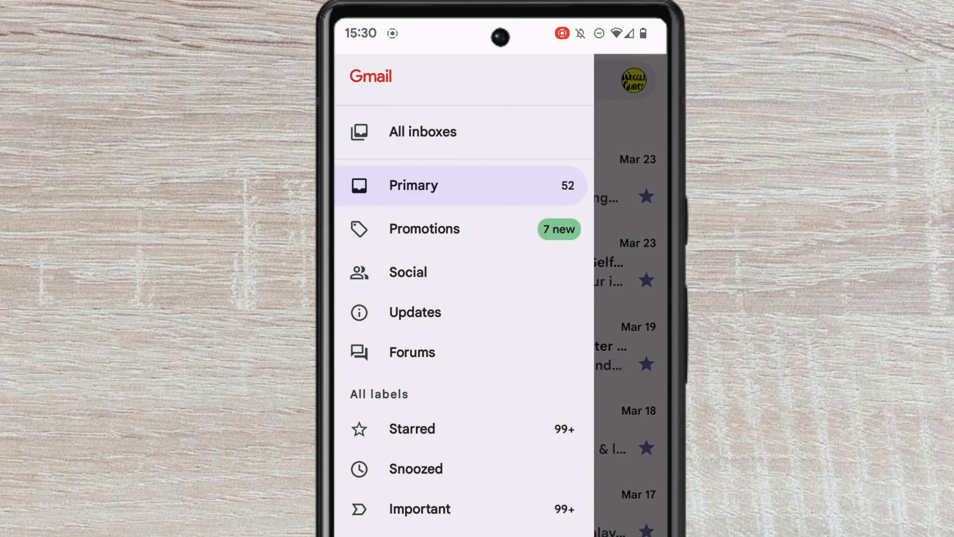
left_click(407, 272)
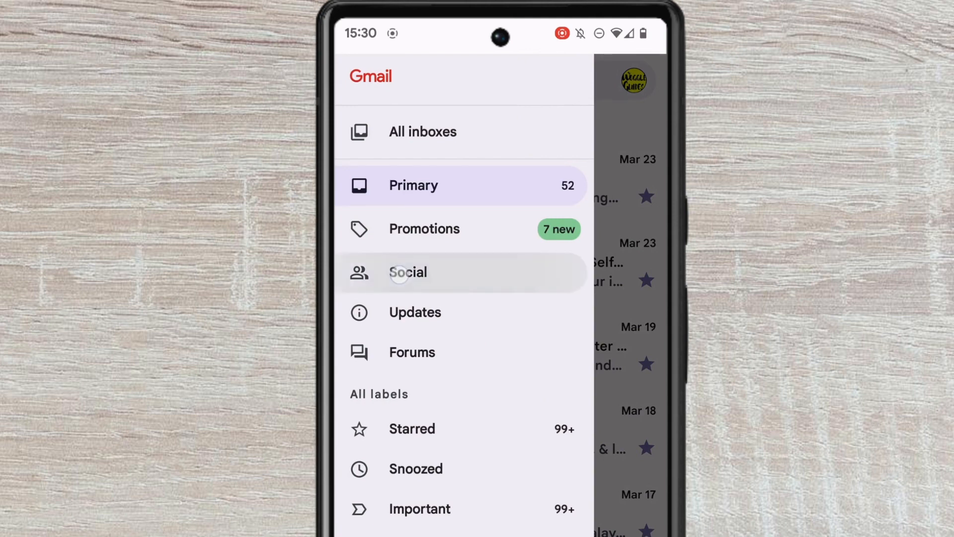
left_click(408, 272)
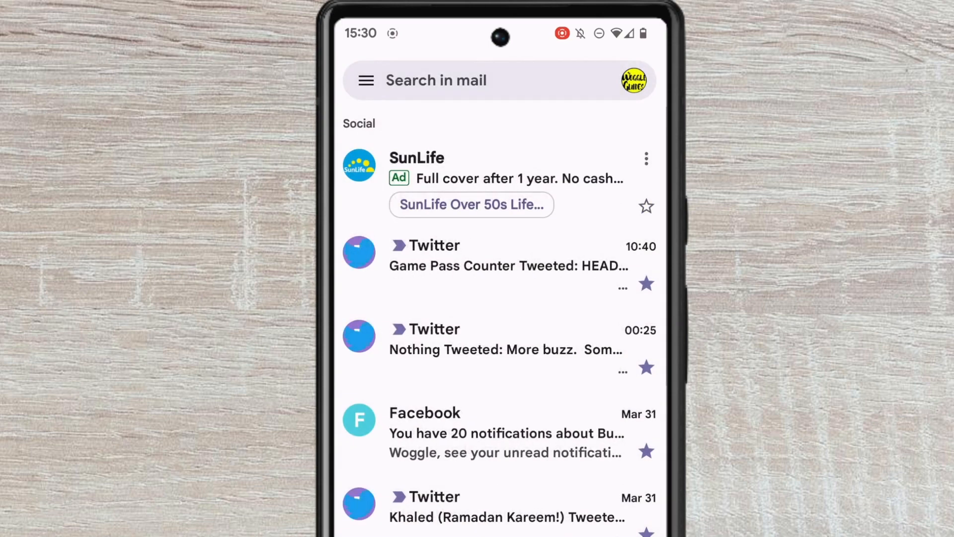
left_click(359, 337)
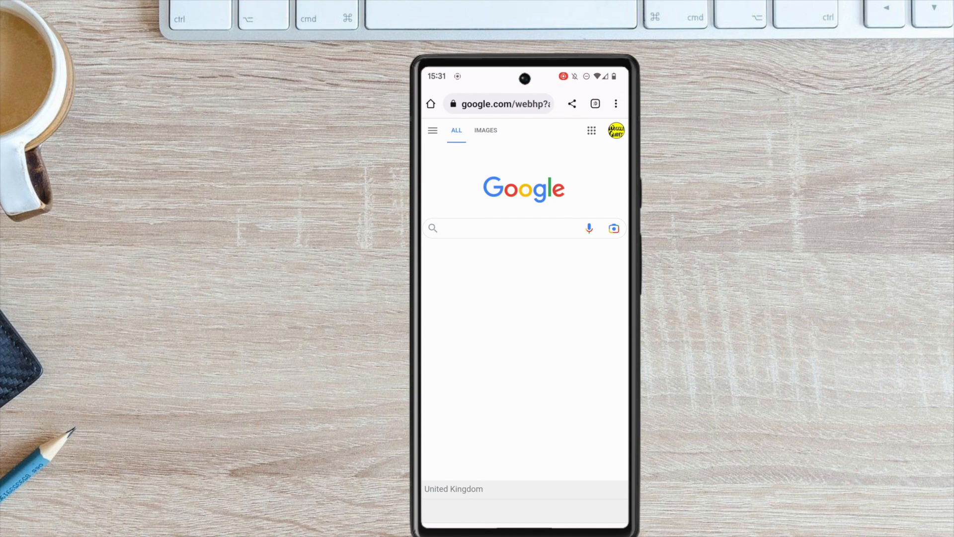
- Switch Chrome to the desktop site and search Google for 'gmail'
left_click(615, 104)
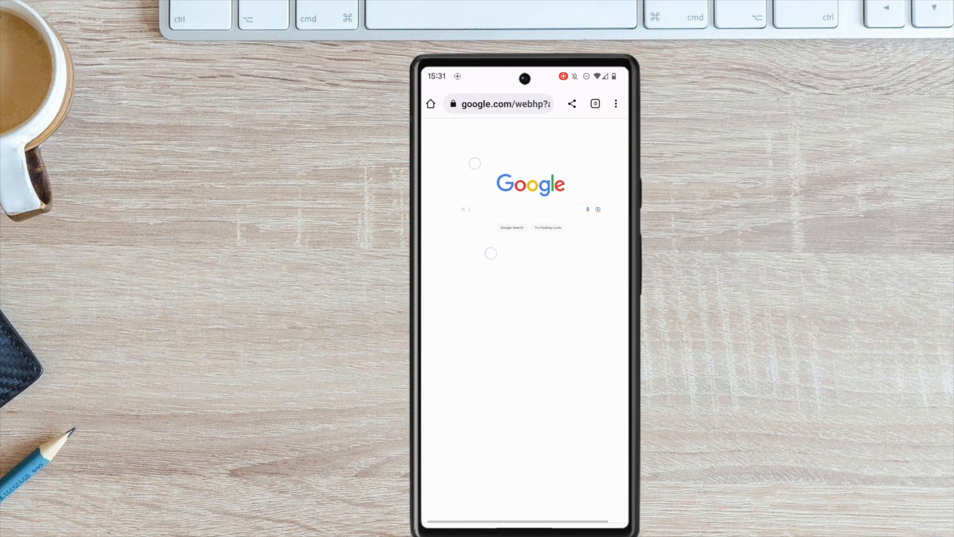
left_click(525, 209)
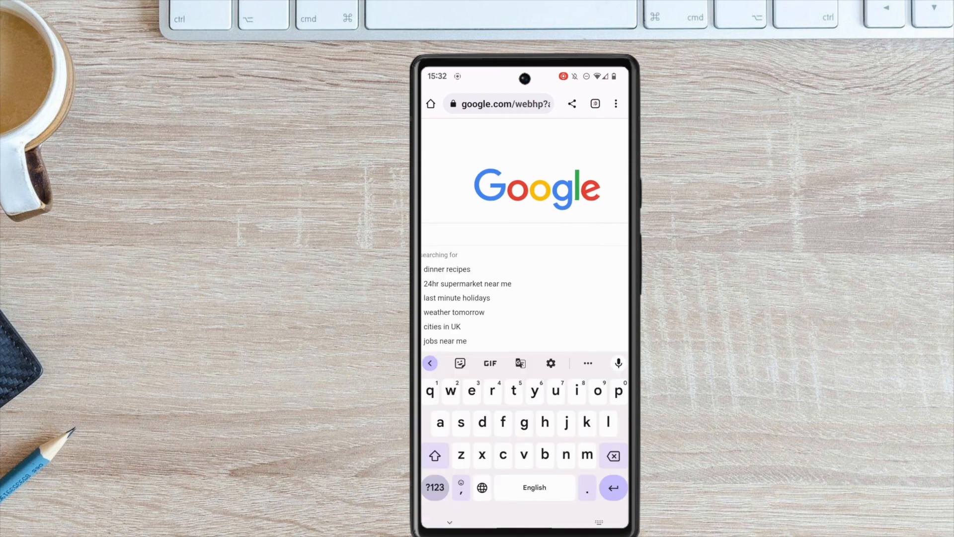
type("gmail")
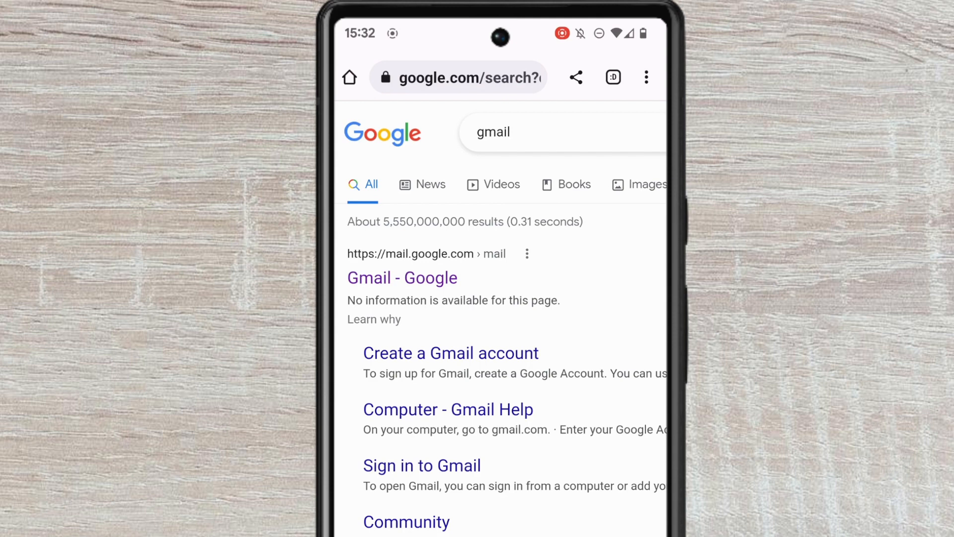
- Follow the 'Gmail - Google' result to the desktop inbox at mail.google.com
left_click(402, 277)
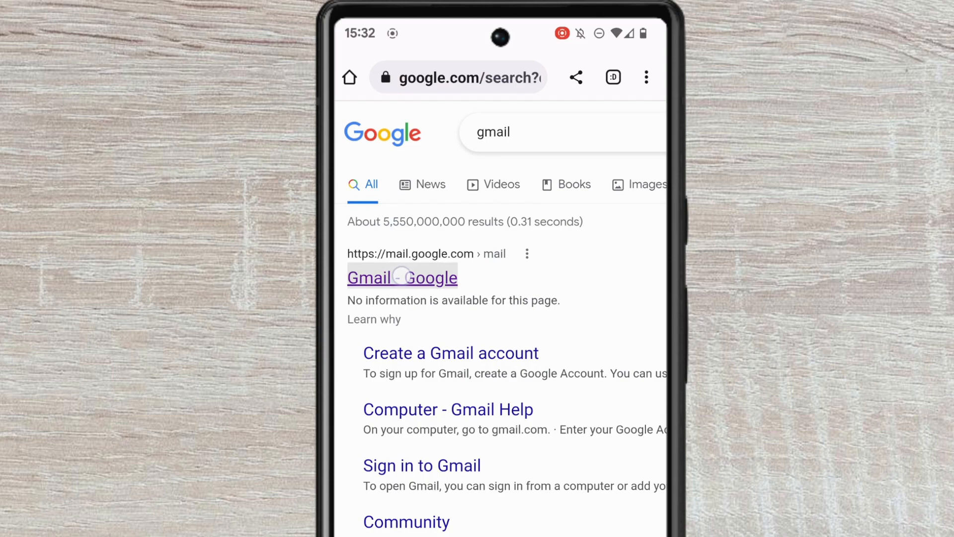
left_click(402, 277)
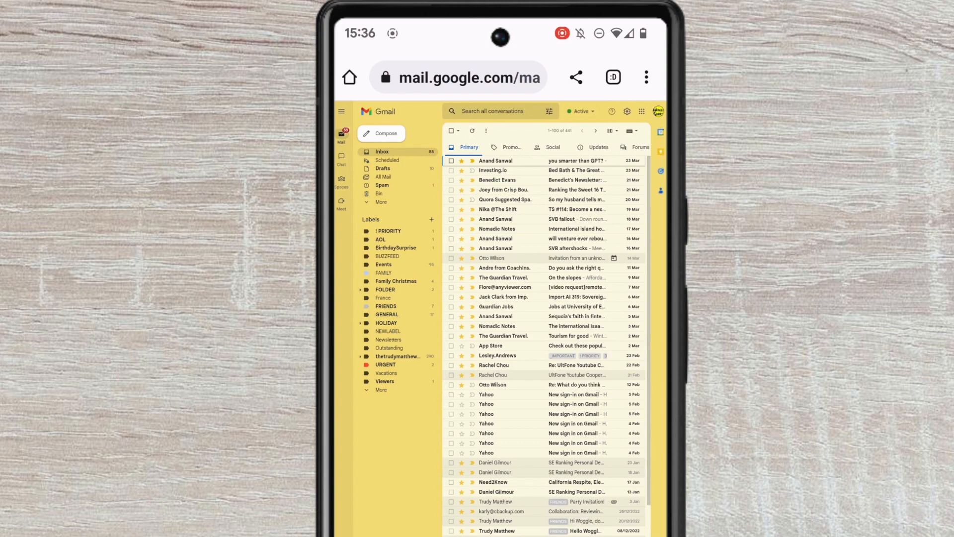
- Zoom into the desktop inbox and show the Social tab with Twitter and Facebook emails
left_click(492, 111)
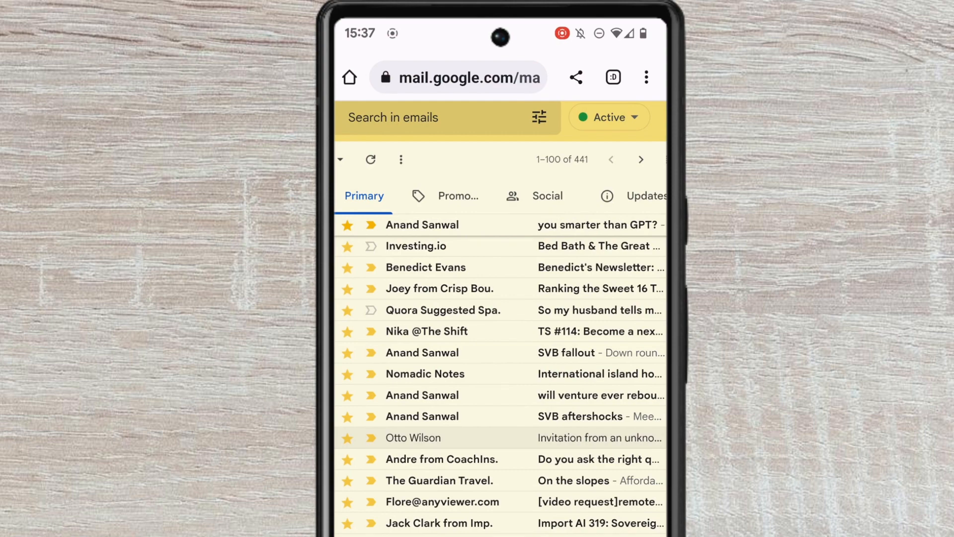
left_click(539, 195)
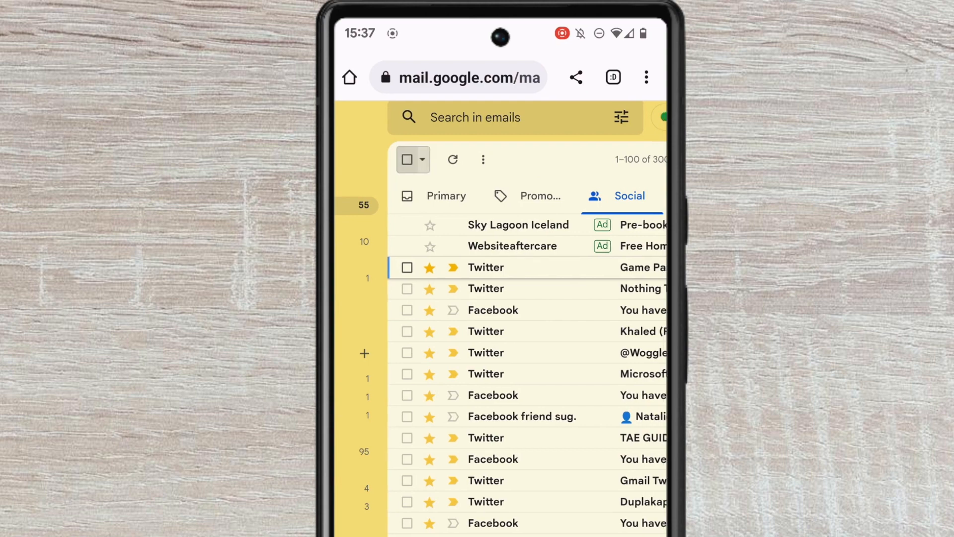
- Select all 300 Social messages beyond the first page and start deleting them
left_click(406, 160)
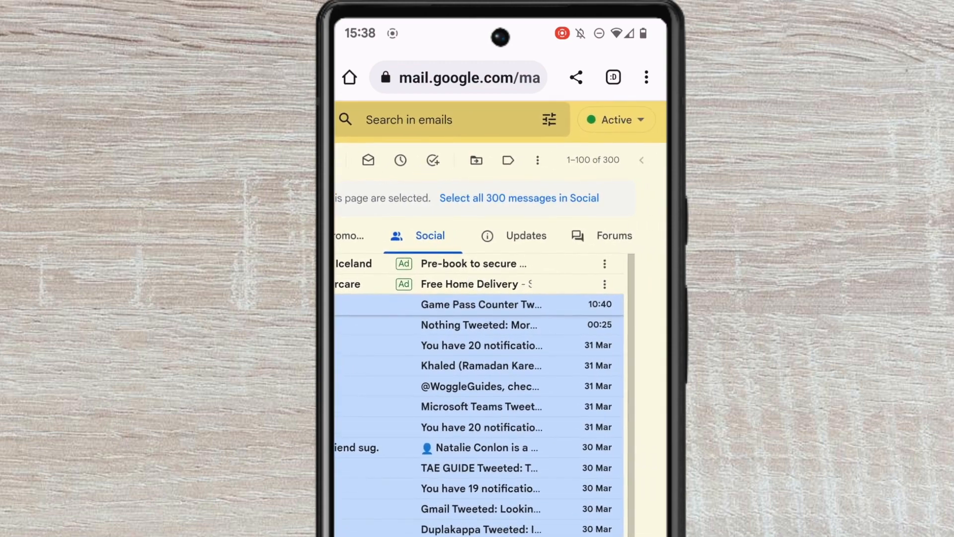
left_click(518, 198)
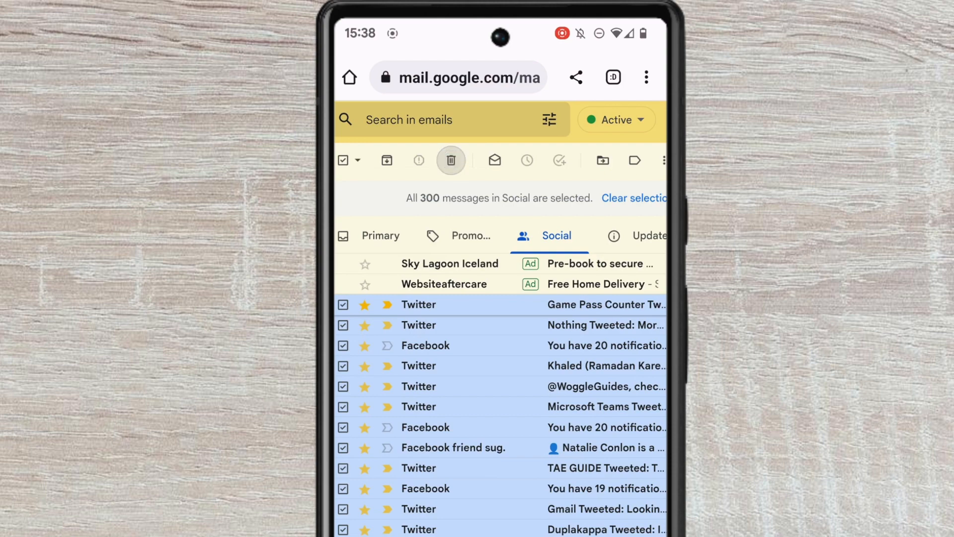
left_click(450, 160)
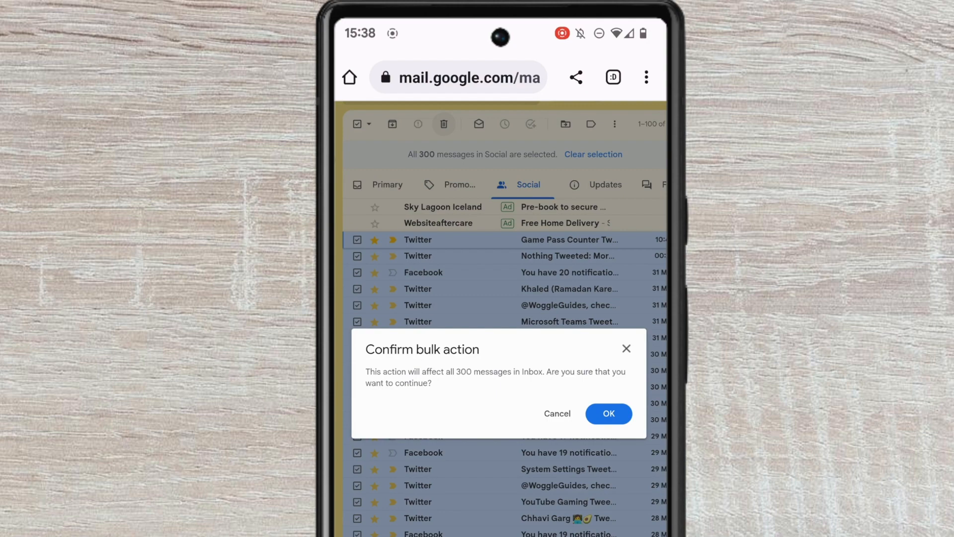
- Confirm the bulk deletion of all 300 Social messages, leaving the tab empty
left_click(608, 414)
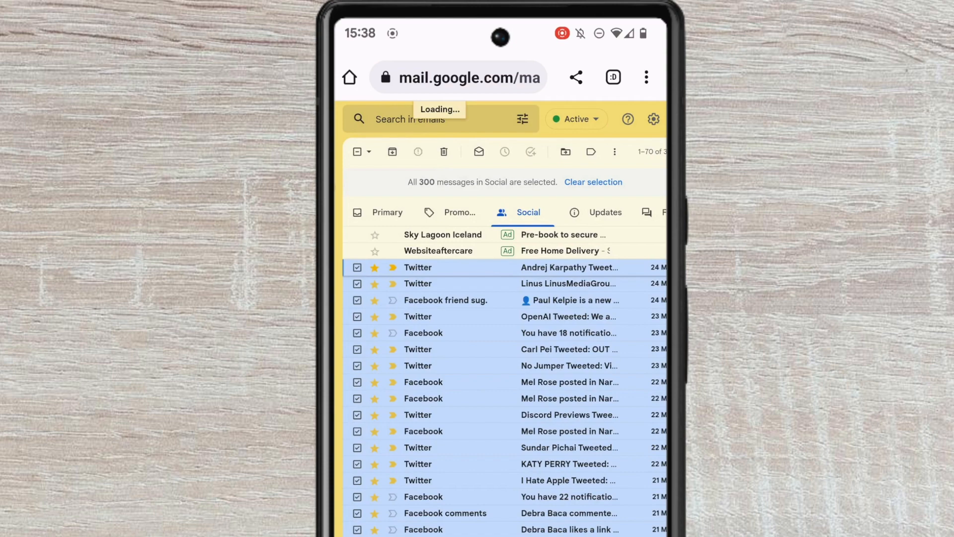
left_click(443, 151)
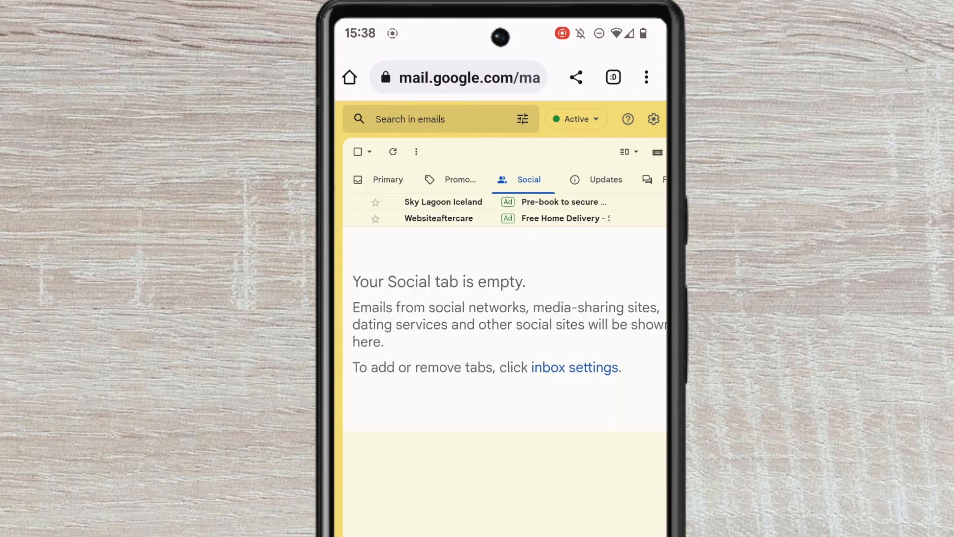